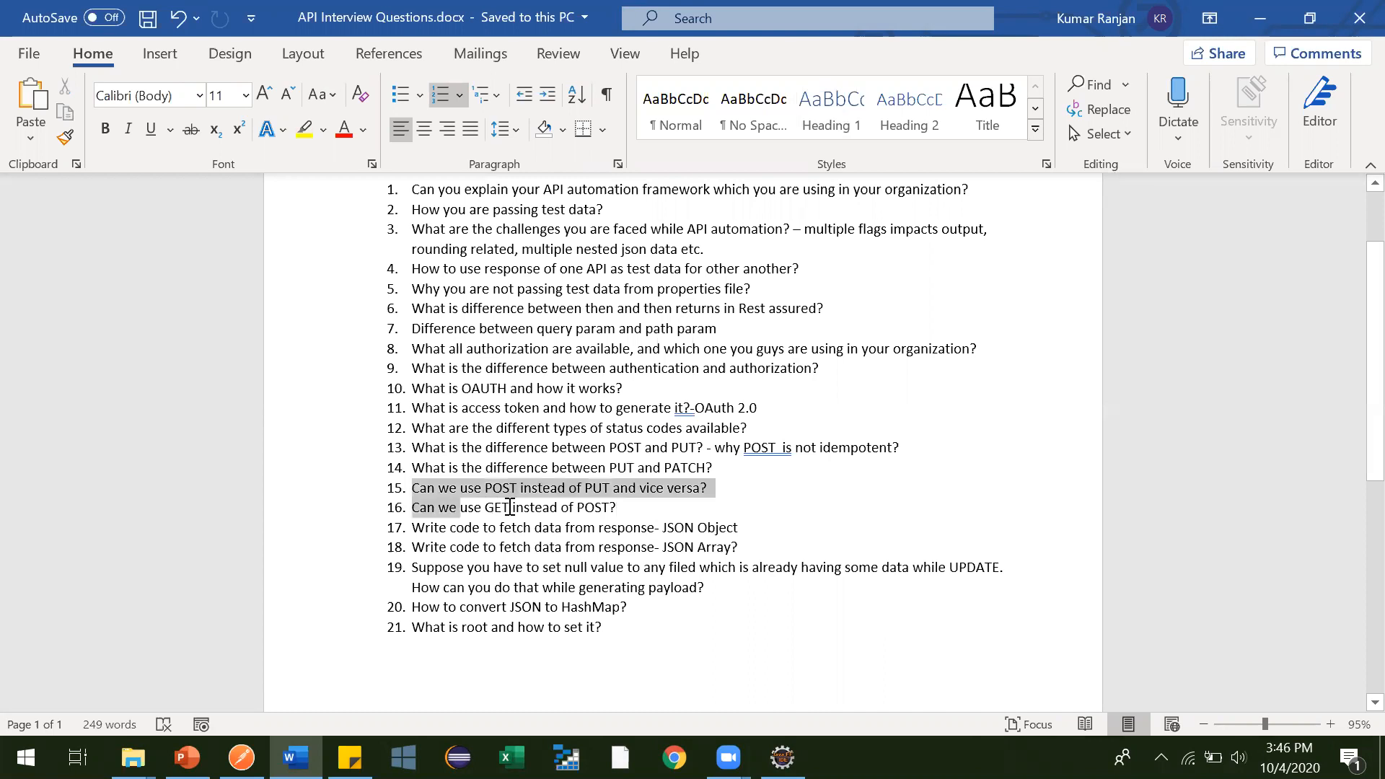
- Highlight the words POST and PATCH in Word interview questions 14–15 while discussing them
double_click(499, 488)
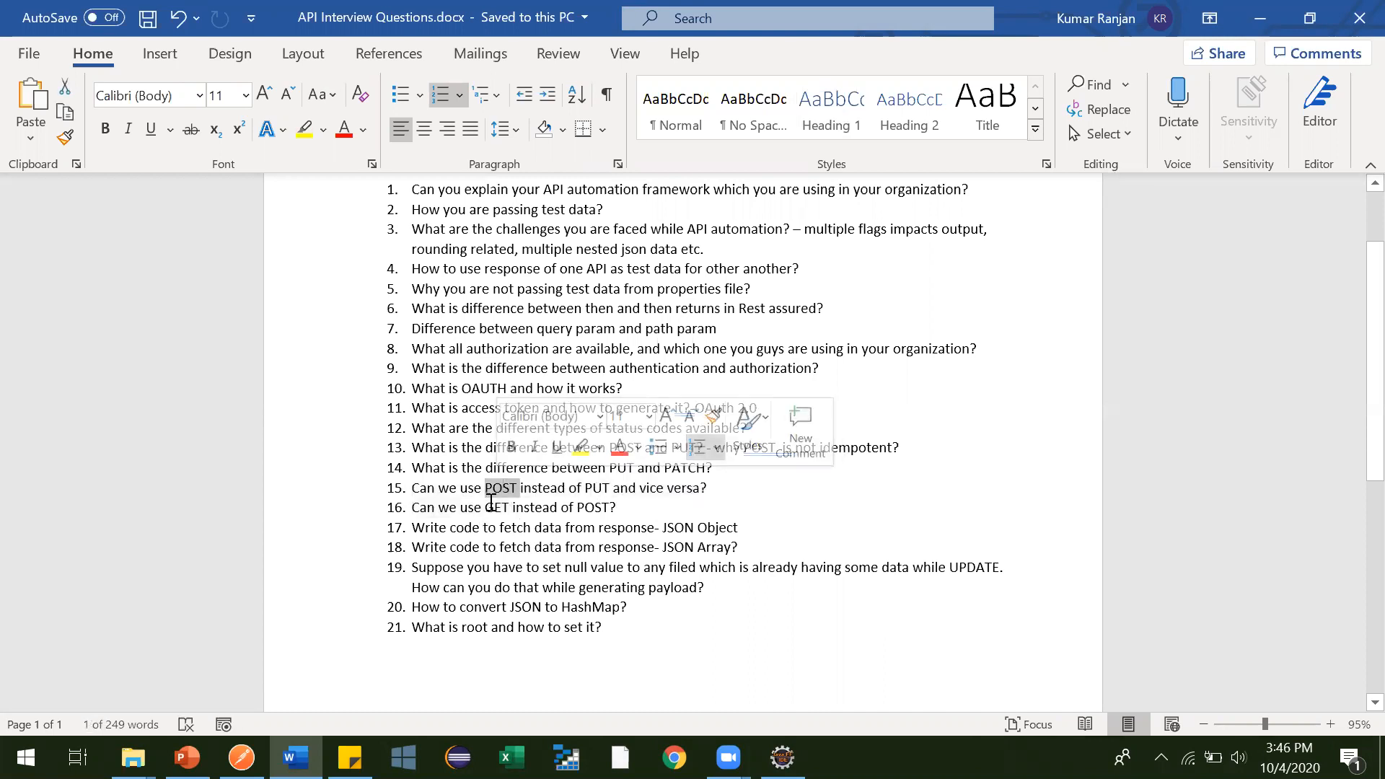
double_click(497, 507)
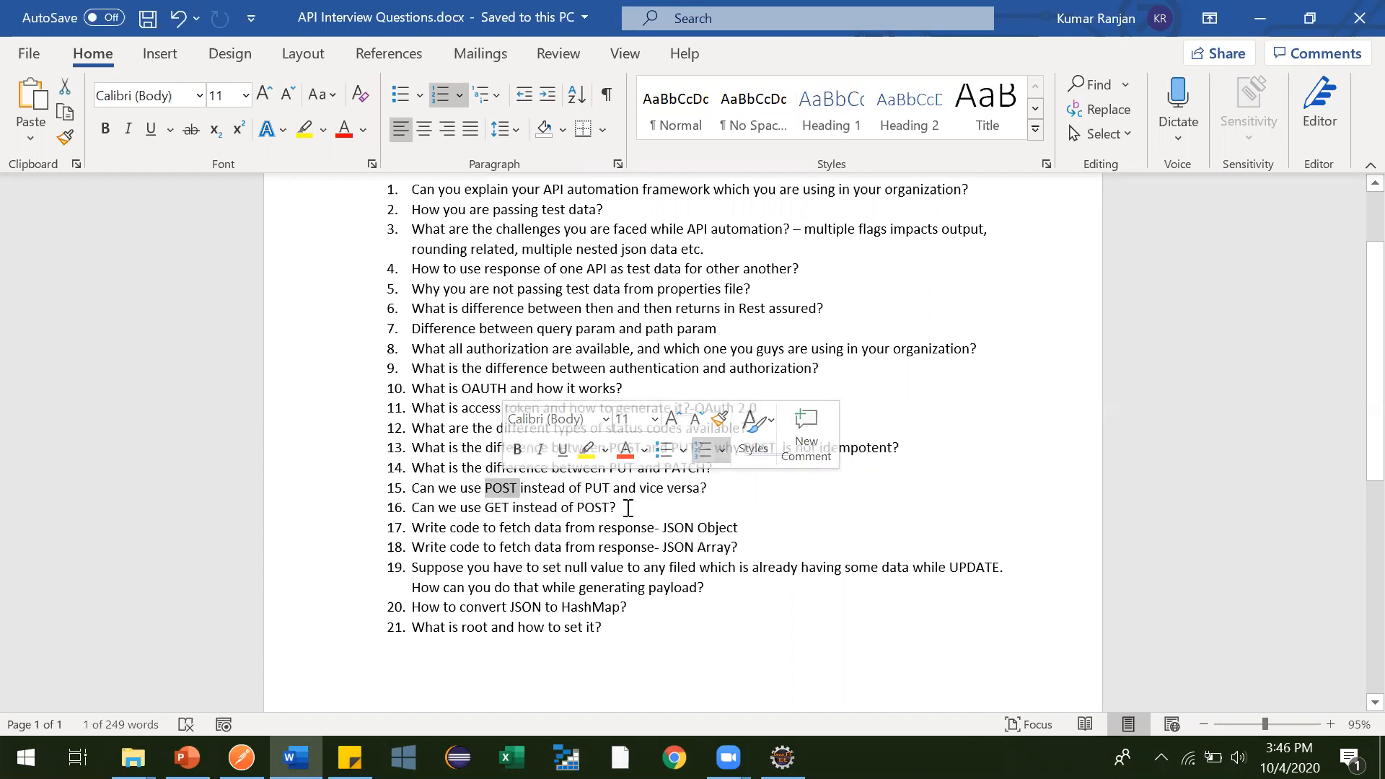
left_click(617, 507)
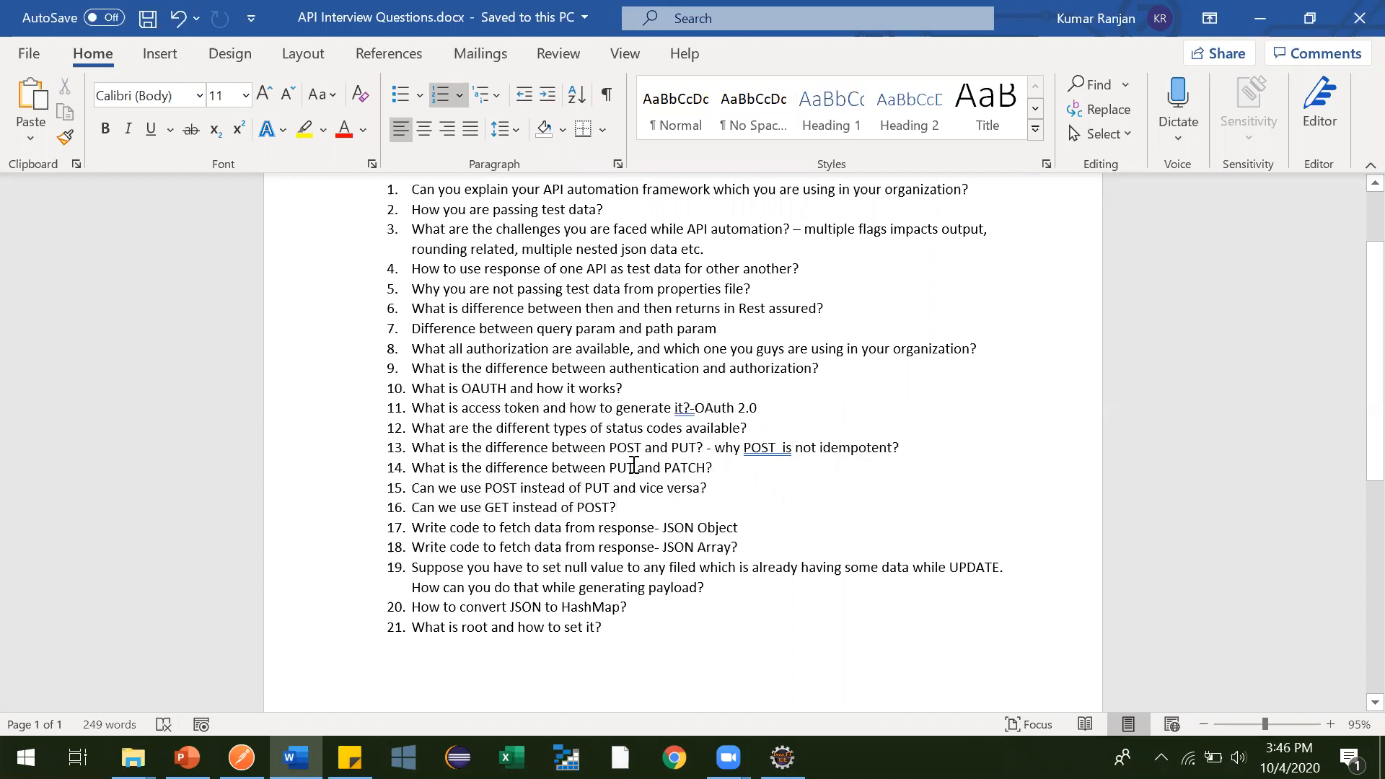
double_click(684, 468)
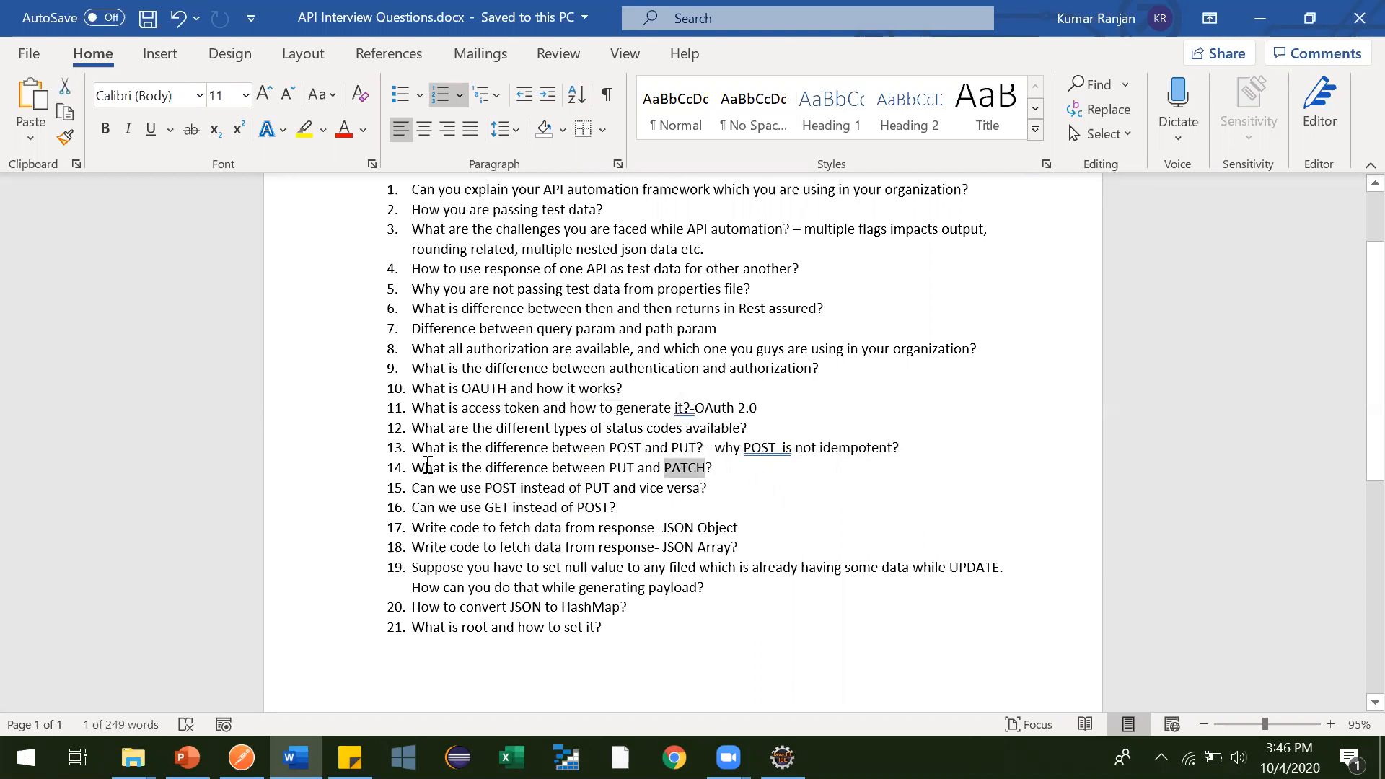
left_click_drag(412, 468, 548, 467)
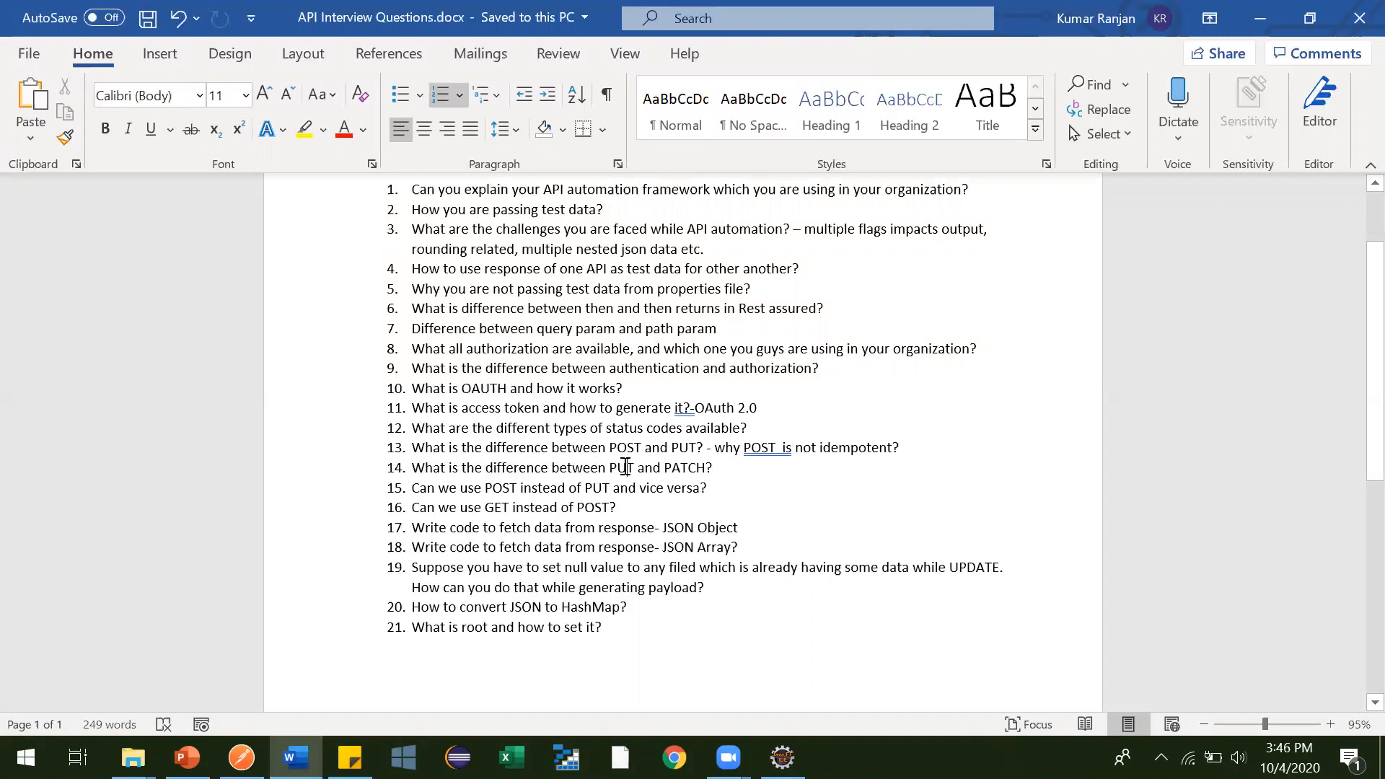
double_click(683, 467)
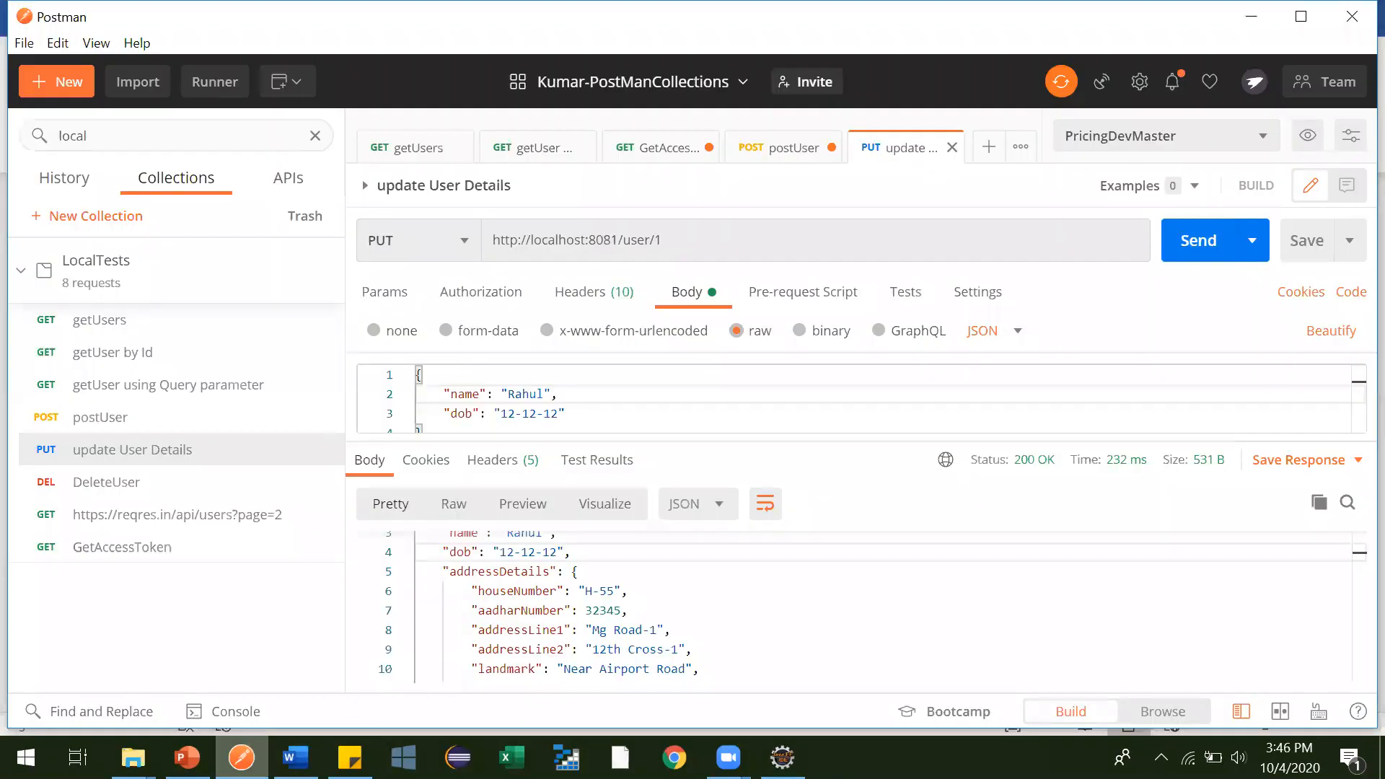
- Review the postUser request's JSON body and office address, then switch back to Word
left_click(780, 146)
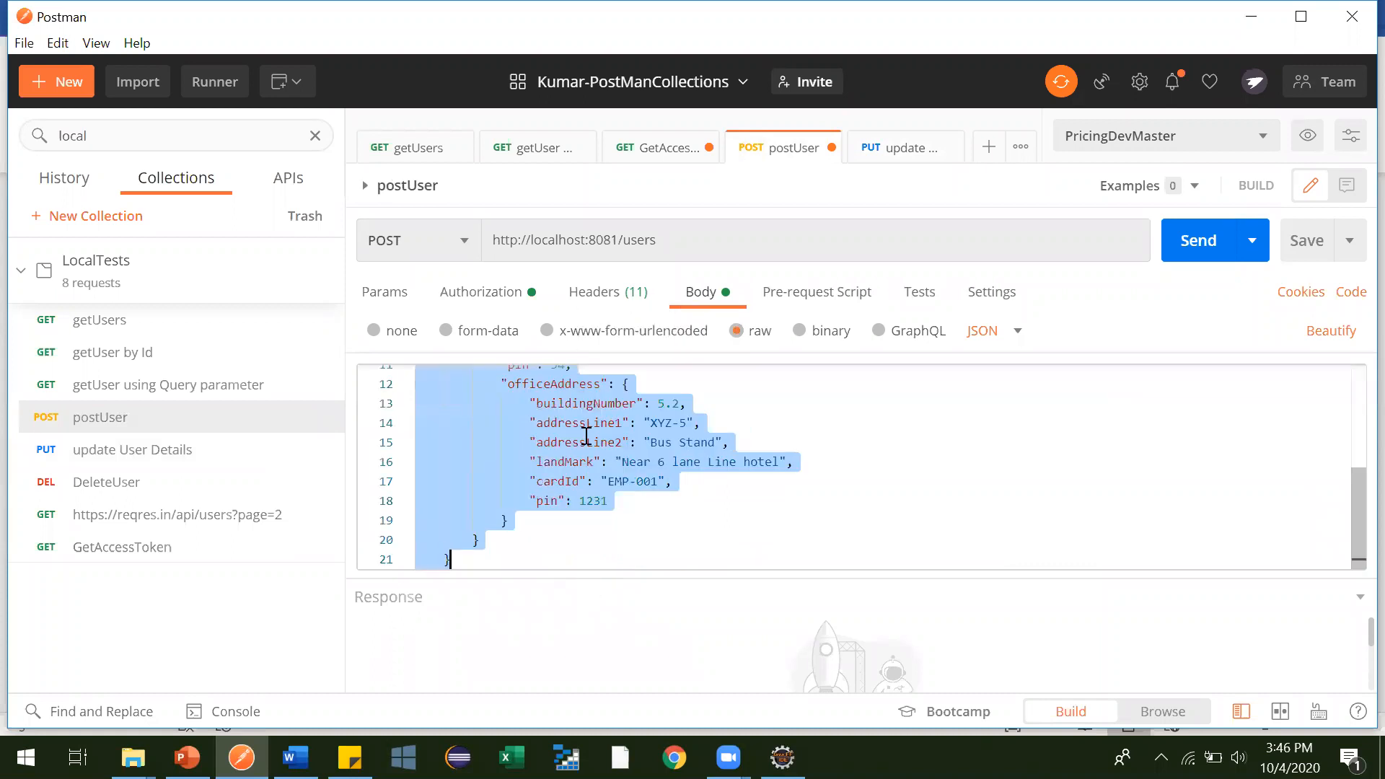
left_click(684, 422)
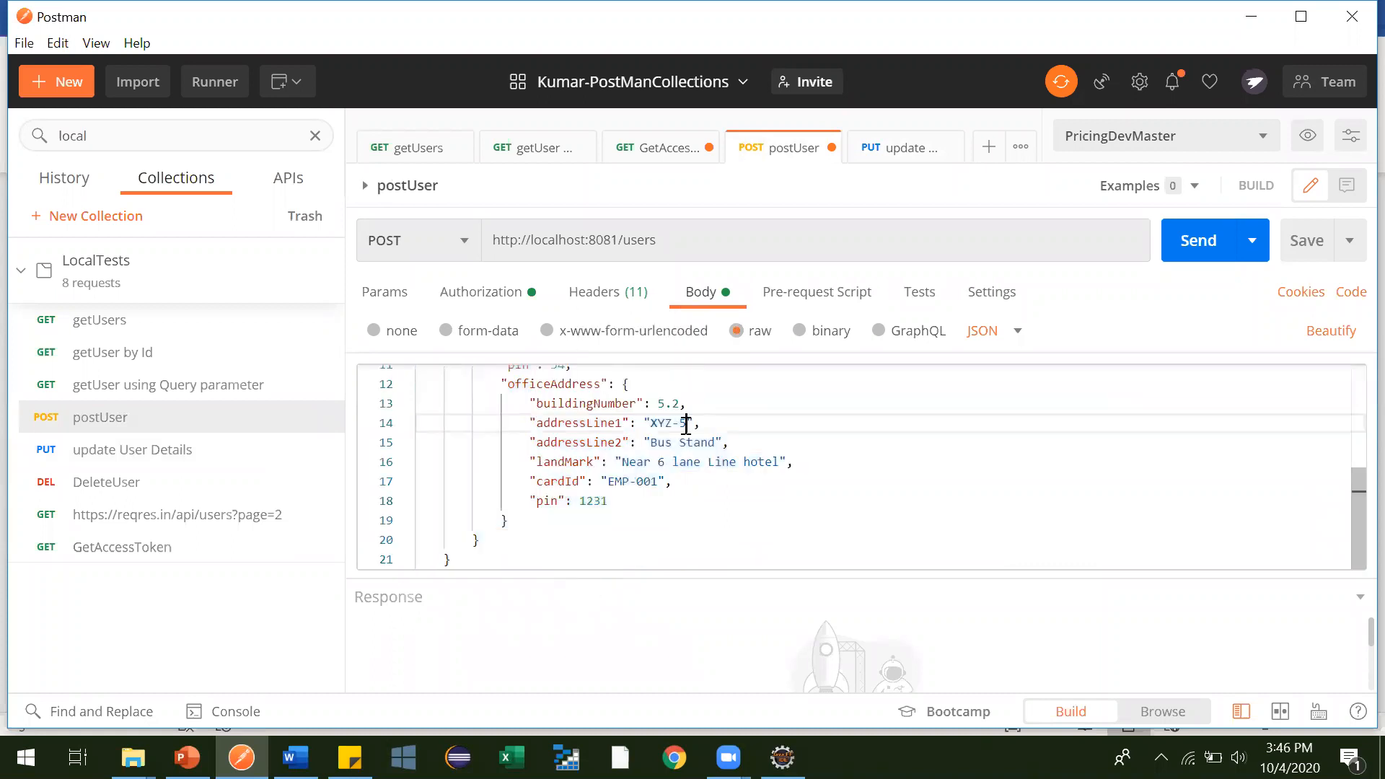
double_click(579, 441)
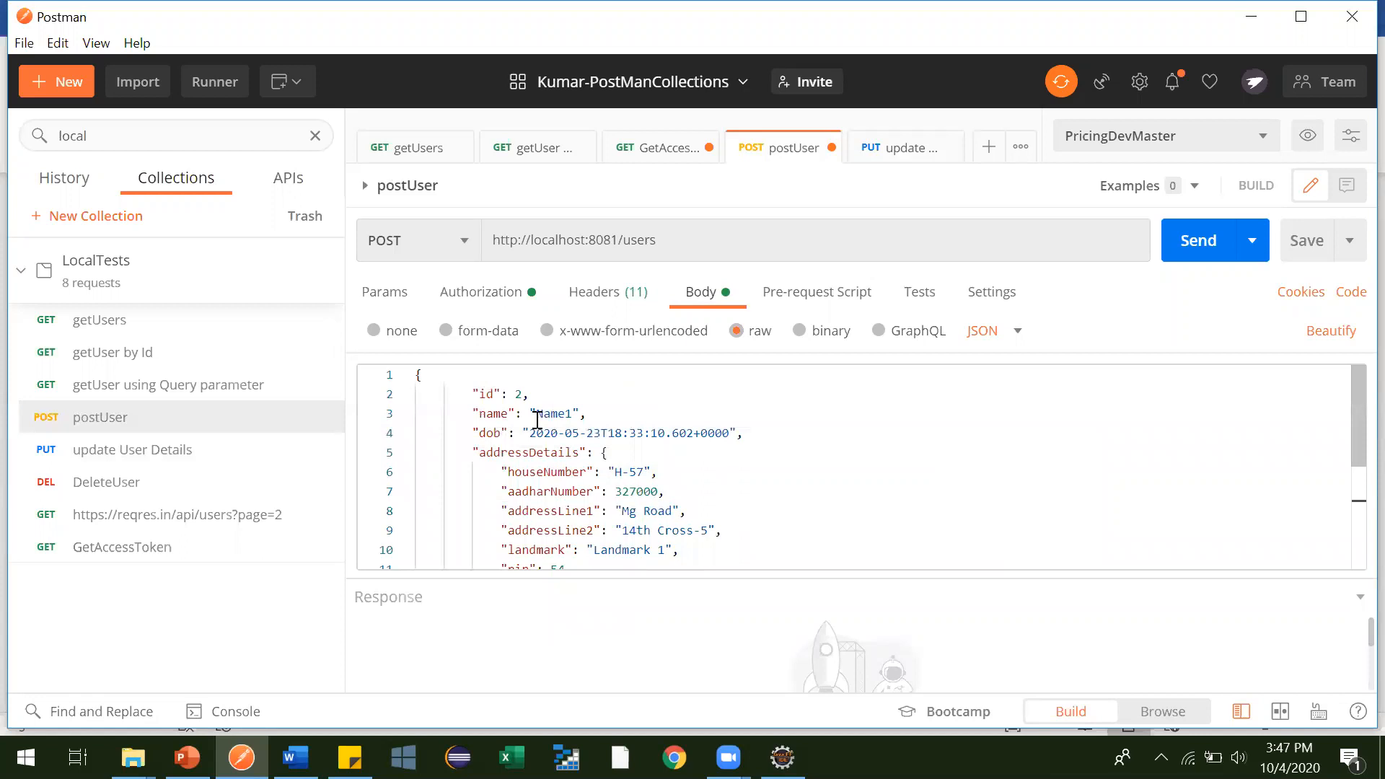
left_click(295, 756)
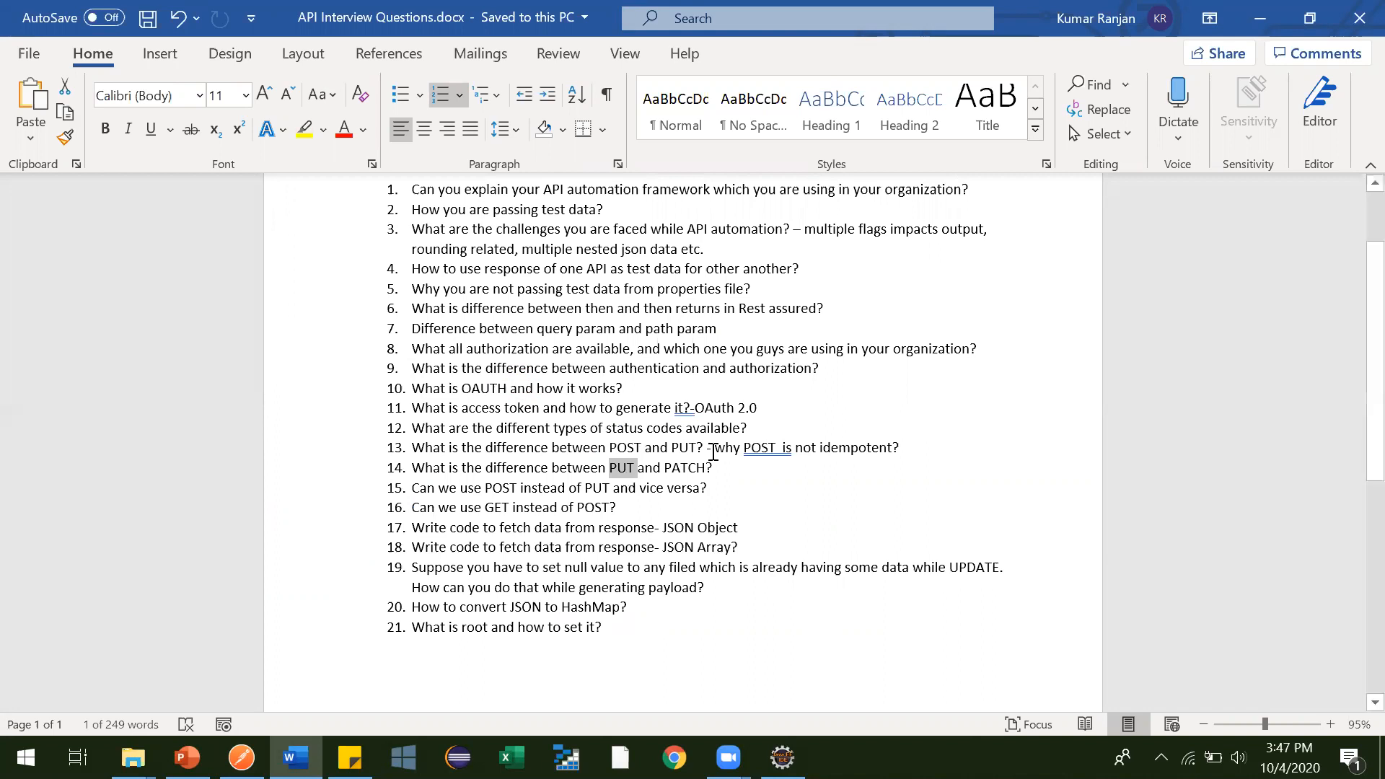
- Select the postUser addressLine1 and addressLine2 fields, compare with Word question 15, and return
left_click(240, 759)
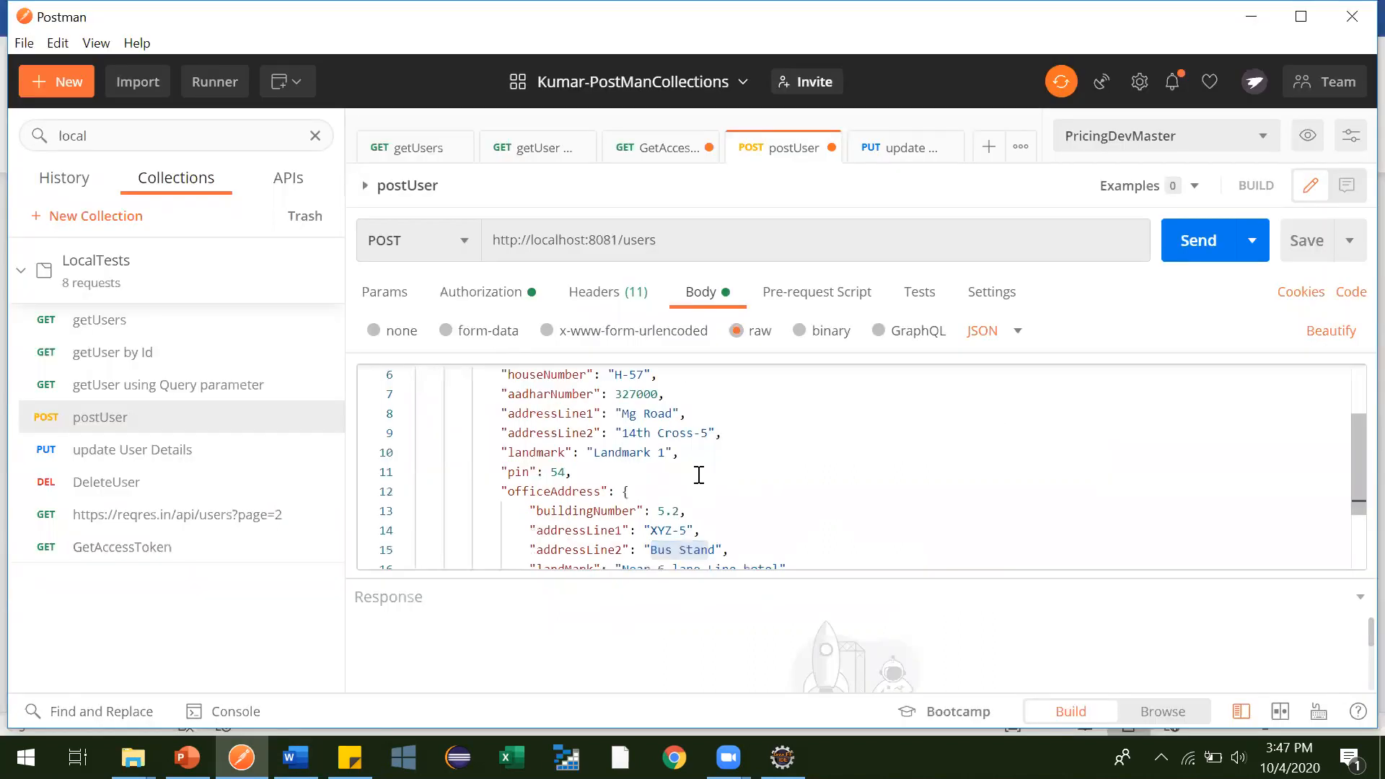
scroll("down", 3)
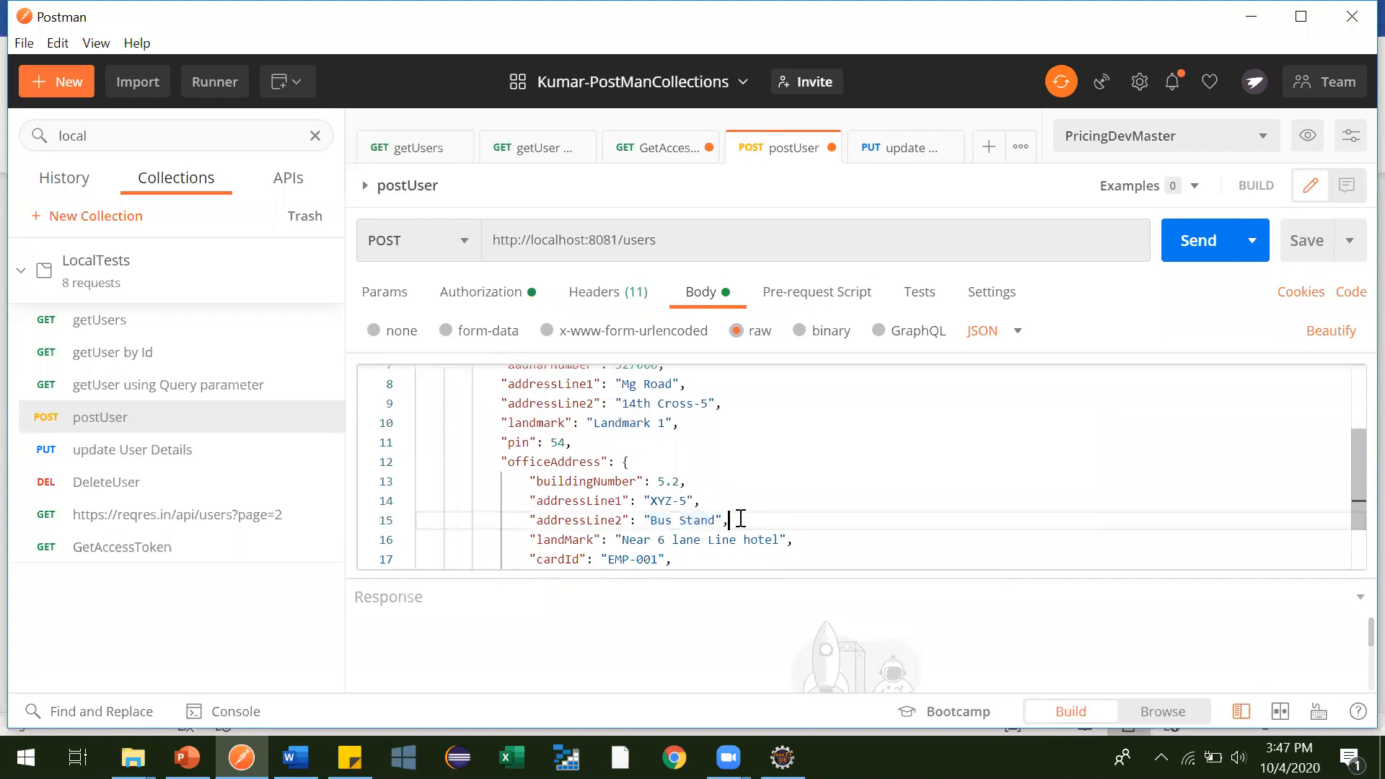
left_click_drag(530, 501, 724, 519)
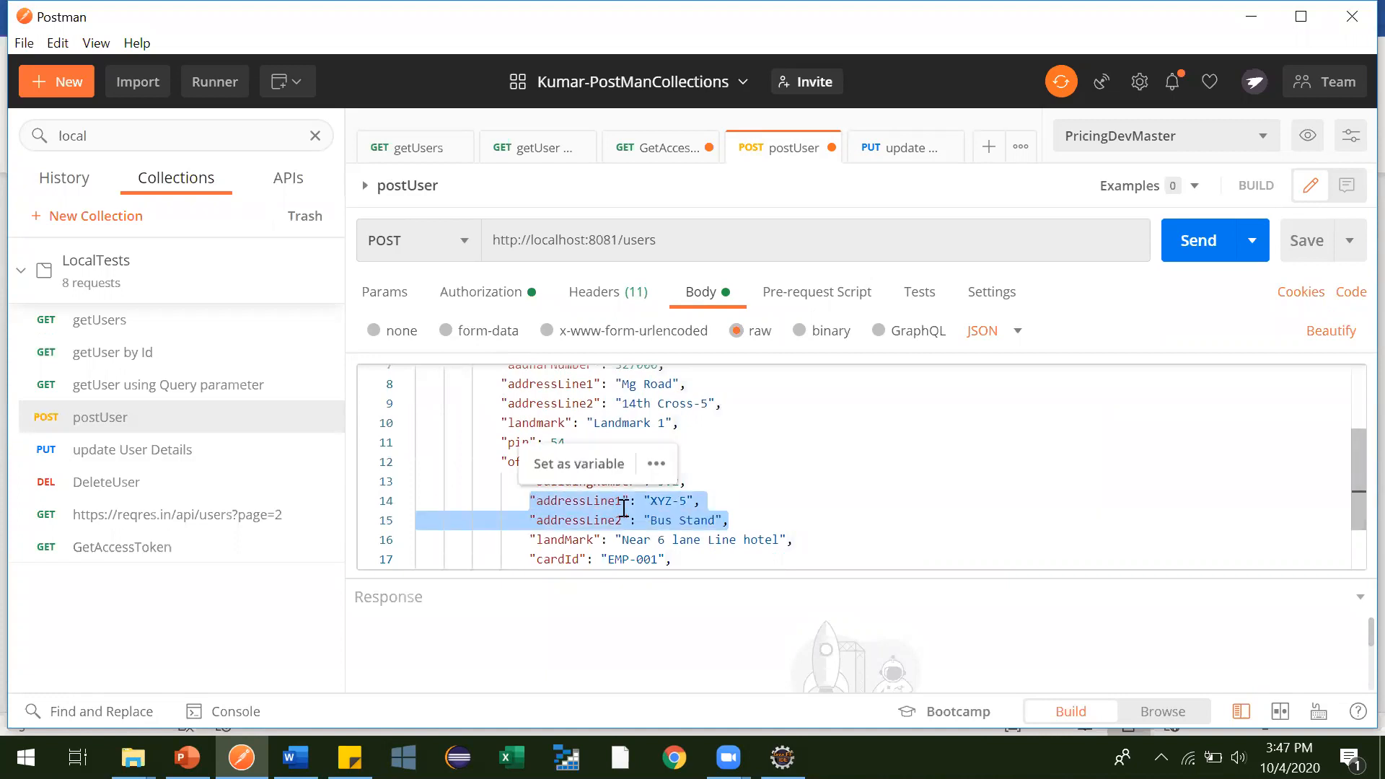
mouse_move(714, 394)
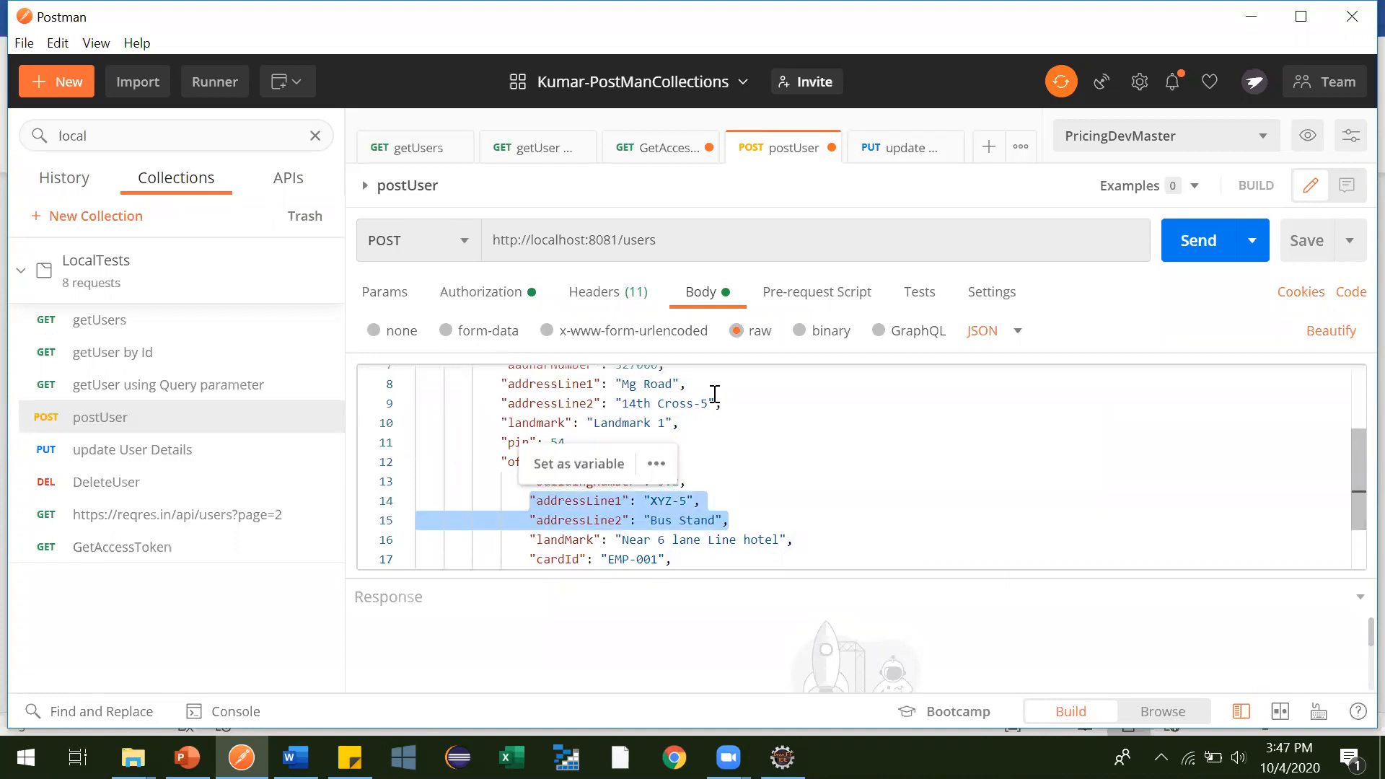
mouse_move(705, 441)
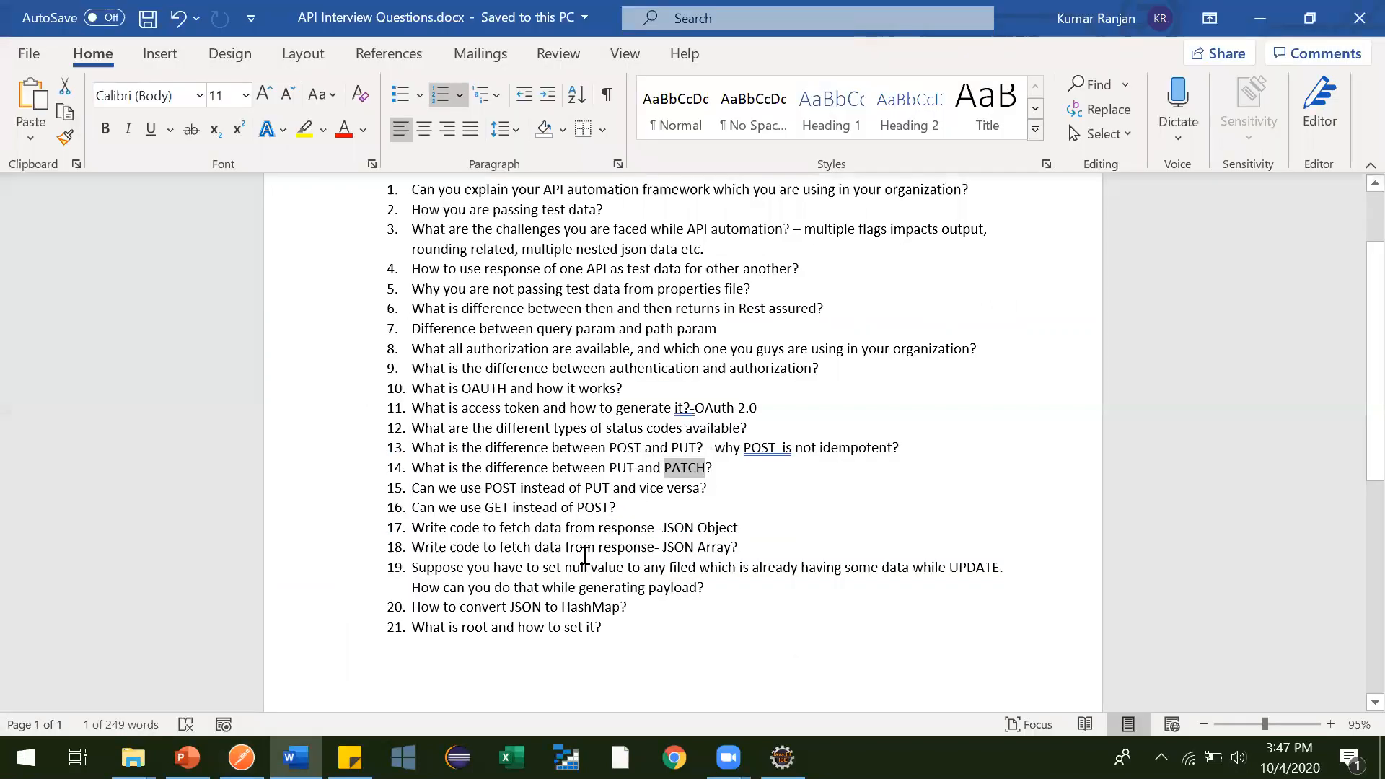
left_click_drag(521, 488, 615, 507)
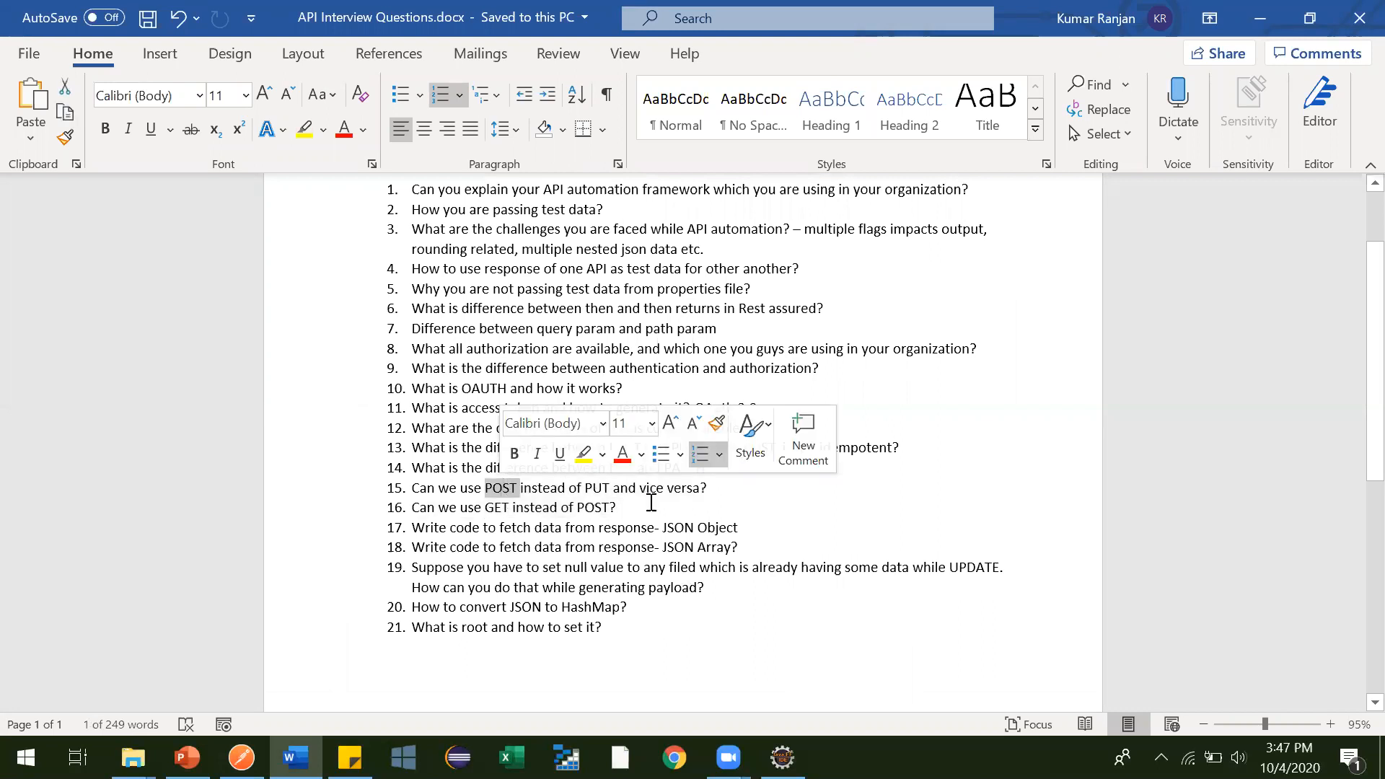
left_click(240, 757)
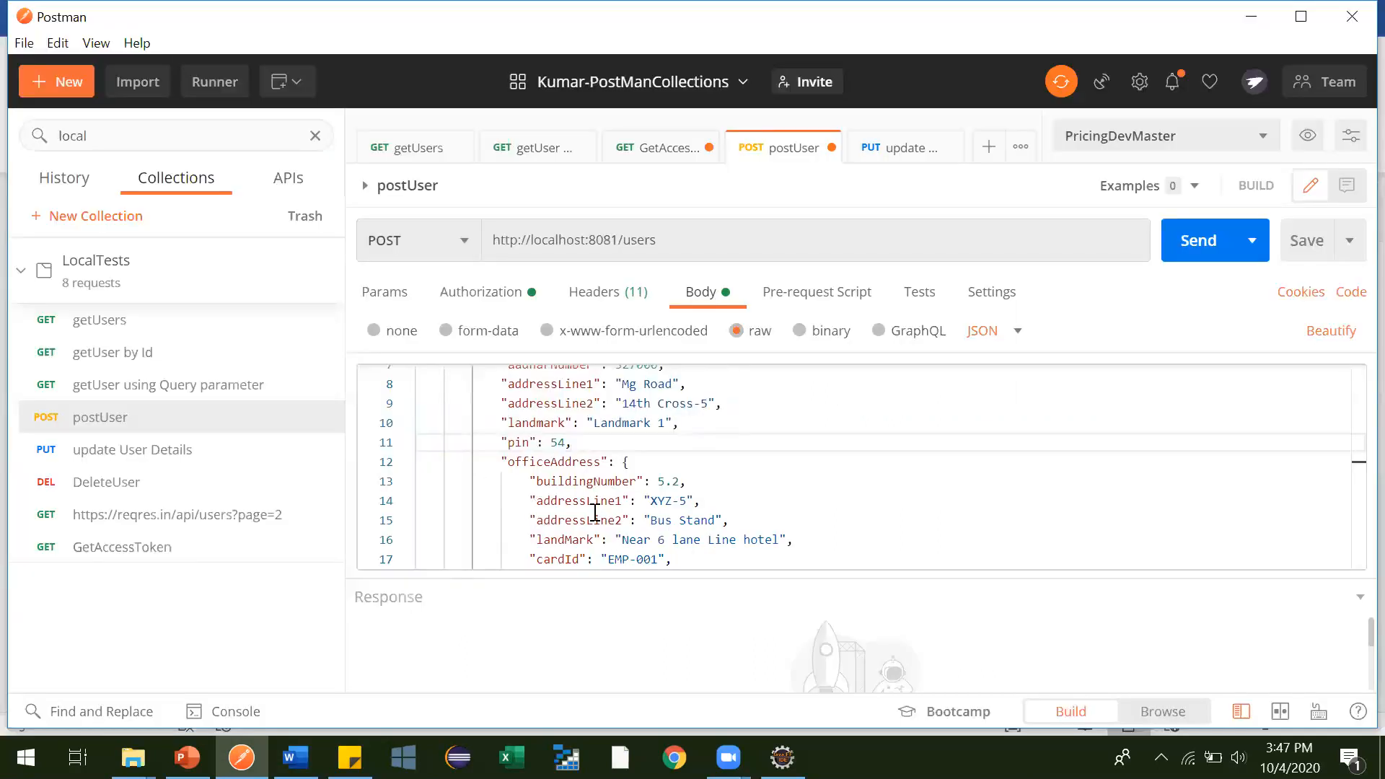
mouse_move(121, 320)
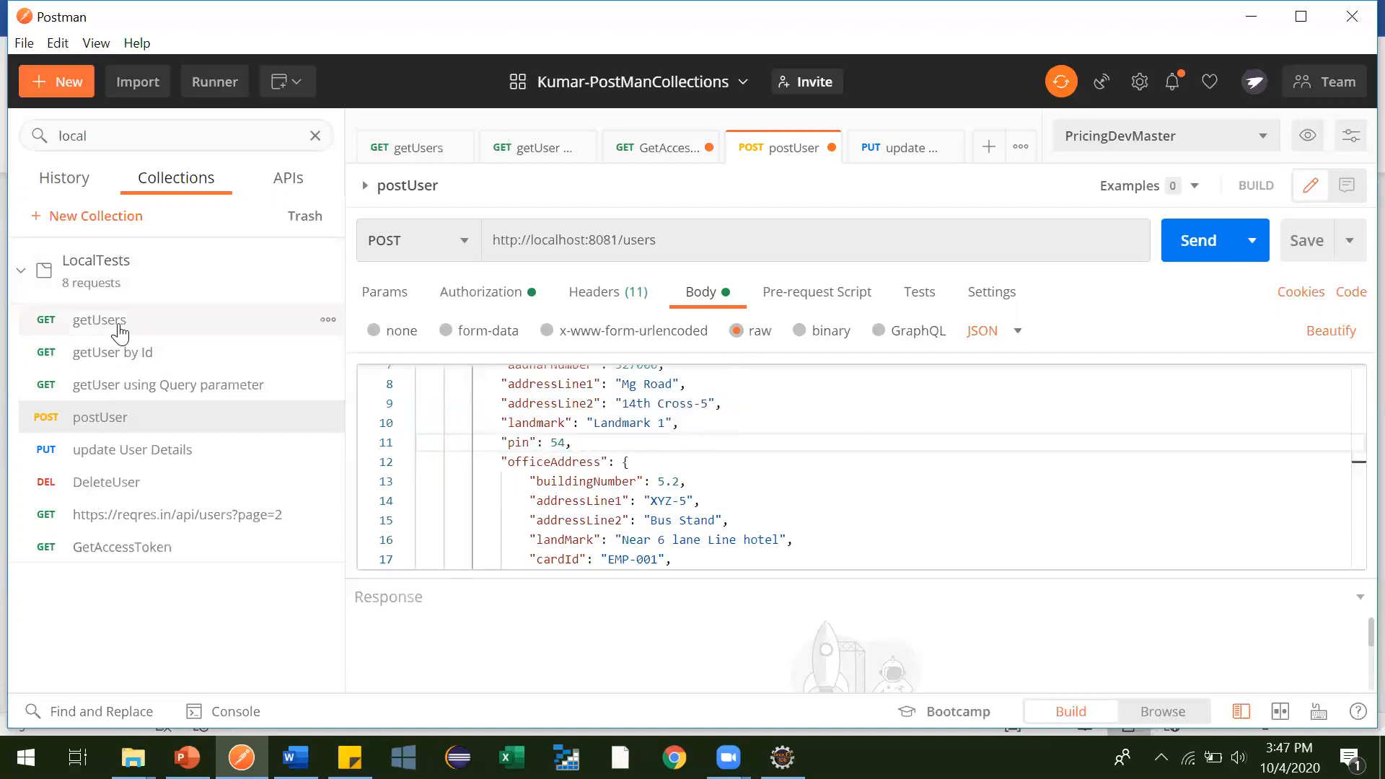
- Change the update User Details body name to 'Rahul Update' and send the PUT request
left_click(131, 448)
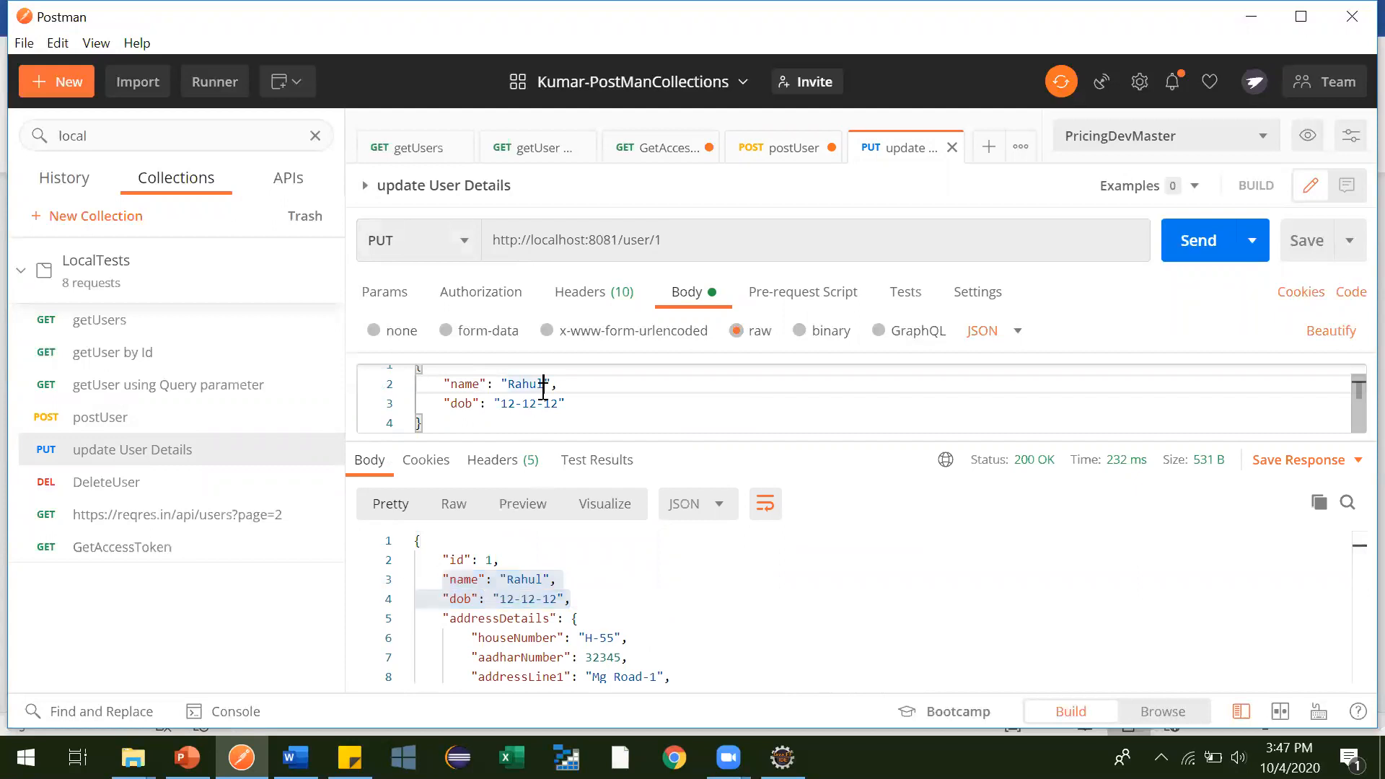
type("Update")
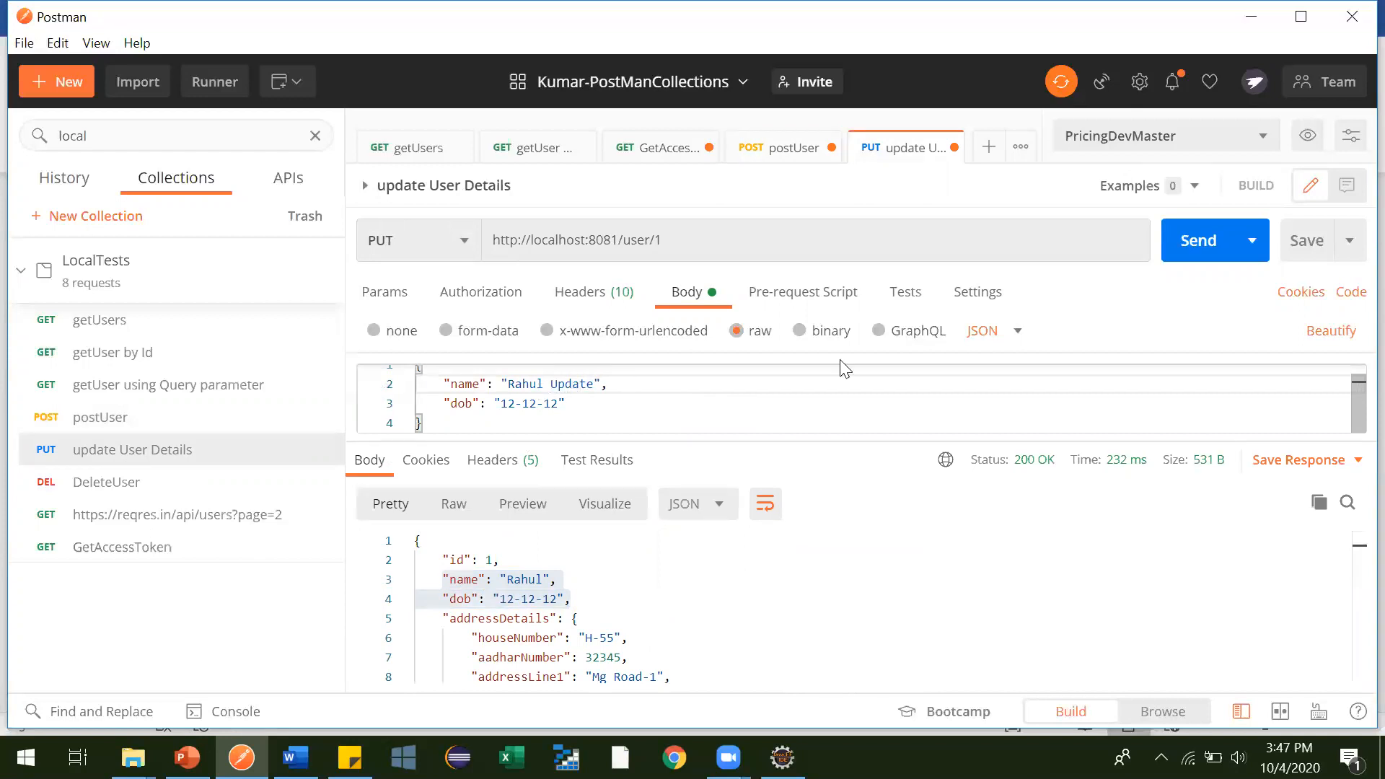
left_click(1197, 240)
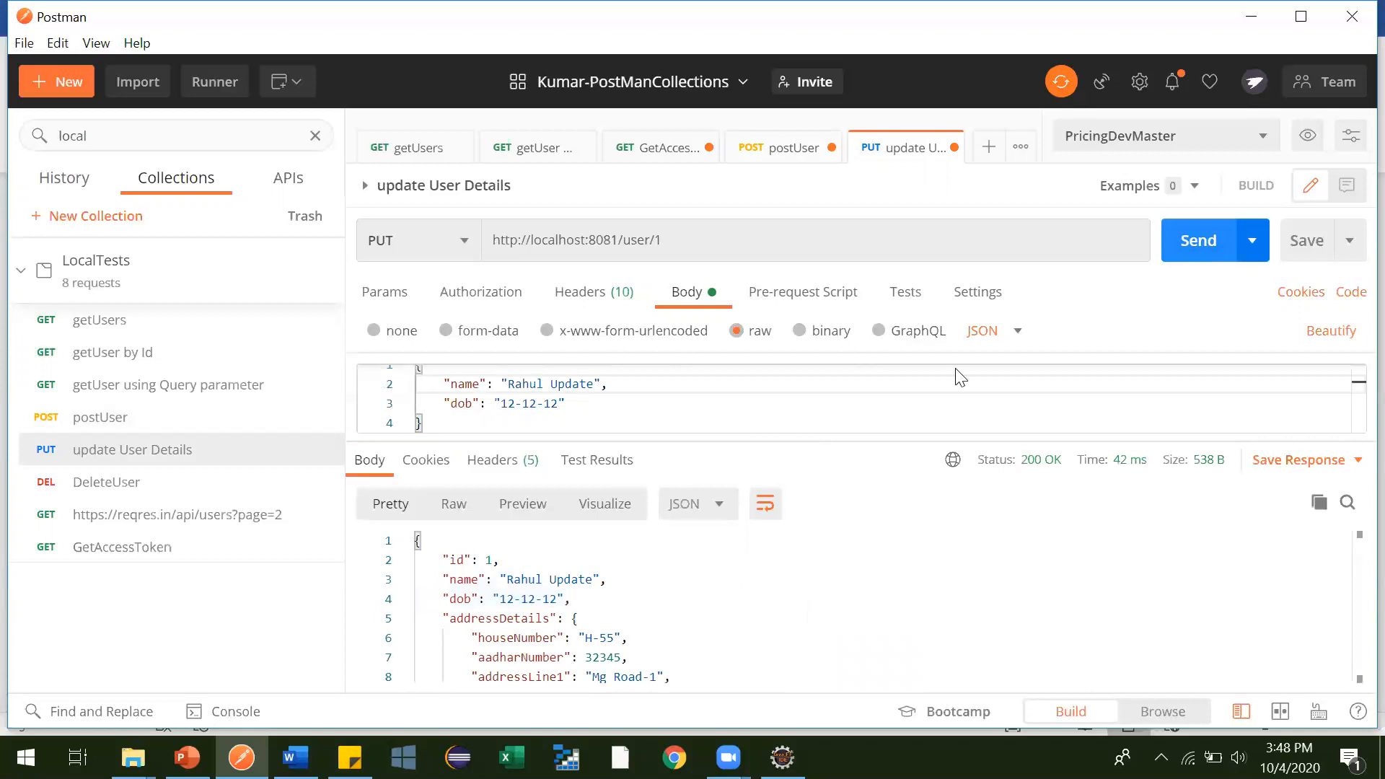
mouse_move(104, 319)
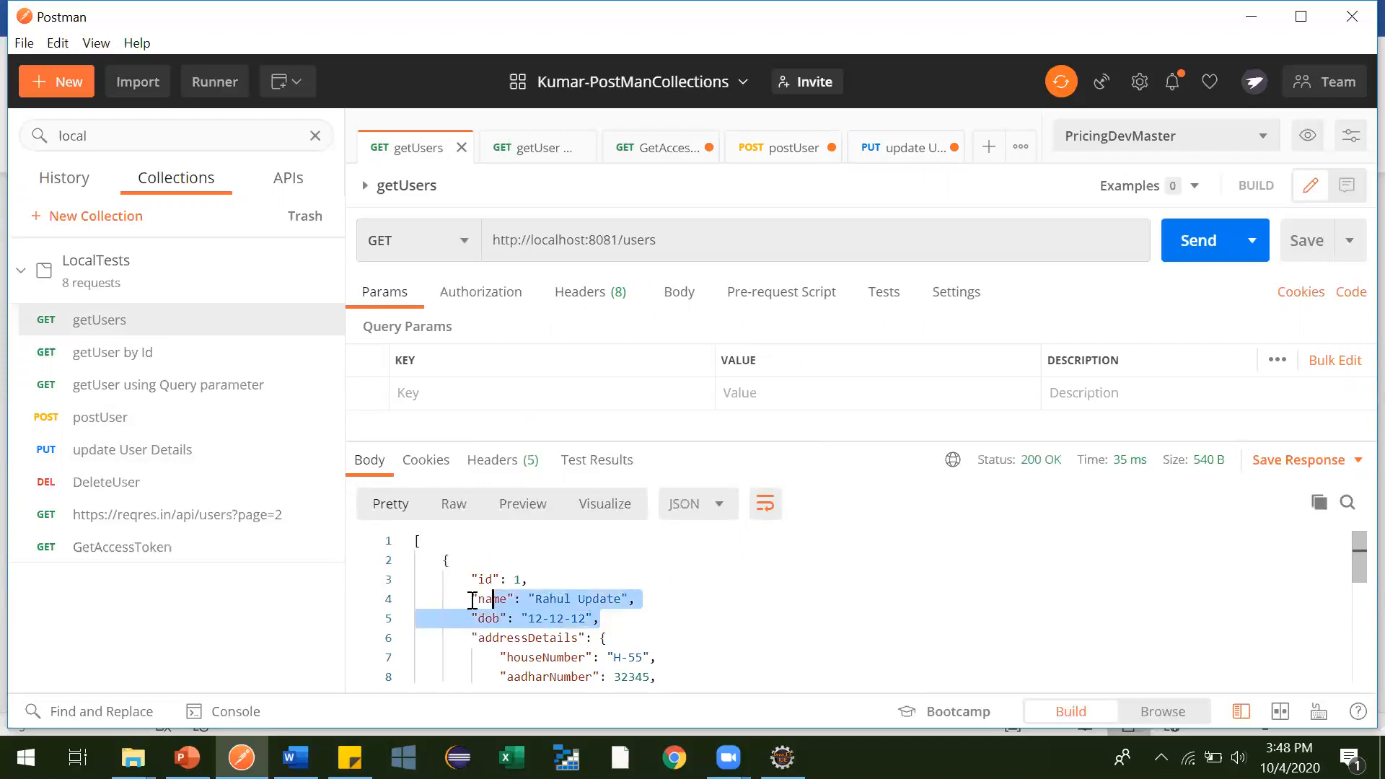
- Scroll the getUsers response to confirm user 1 is 'Rahul Update', then reopen the update request
scroll("down", 3)
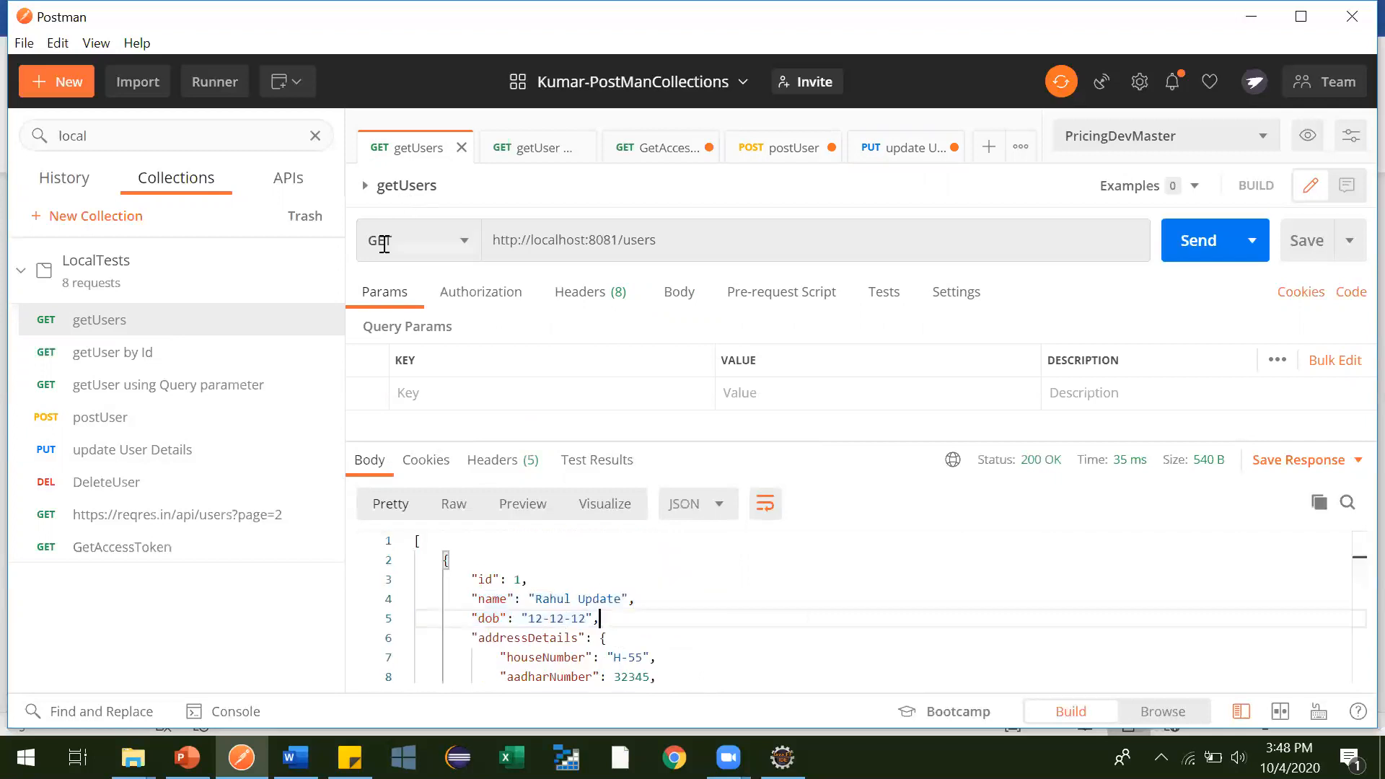
left_click(904, 147)
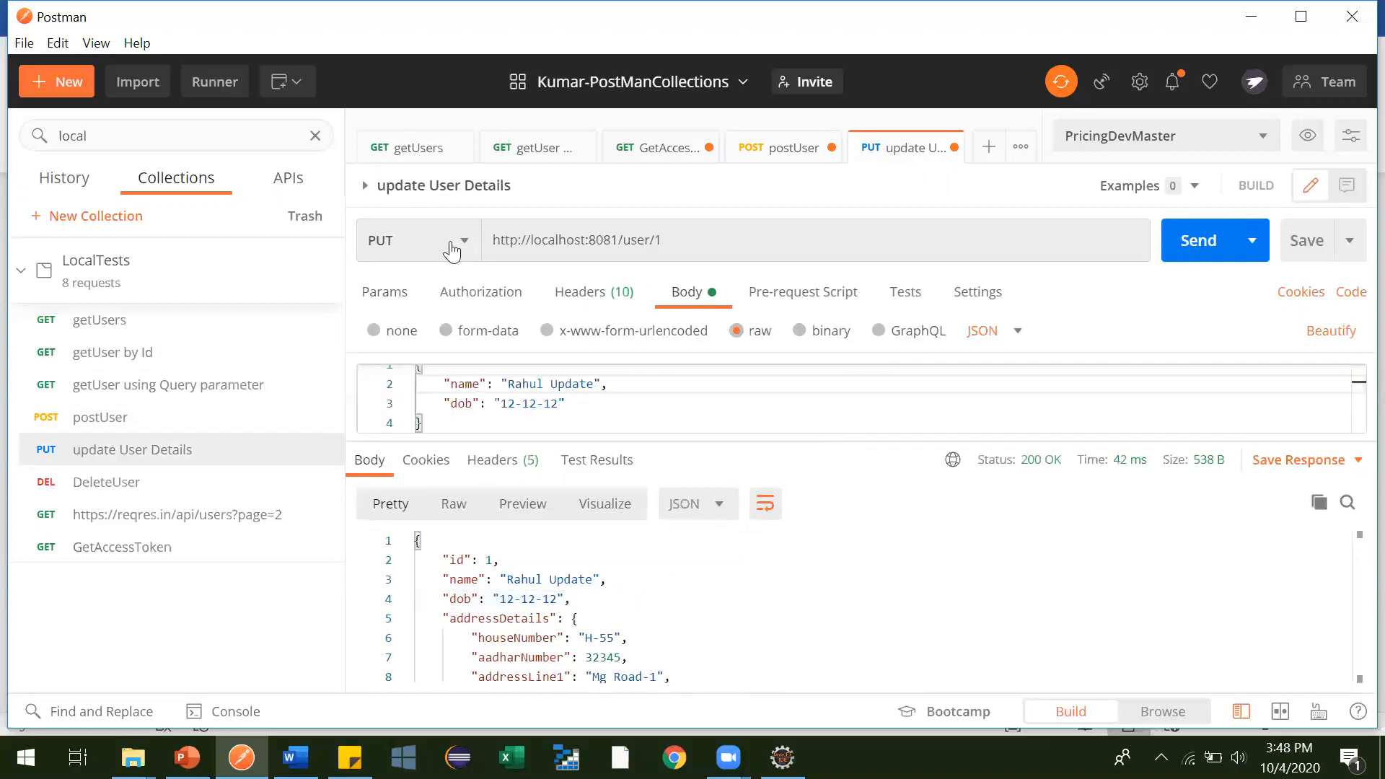
mouse_move(543, 271)
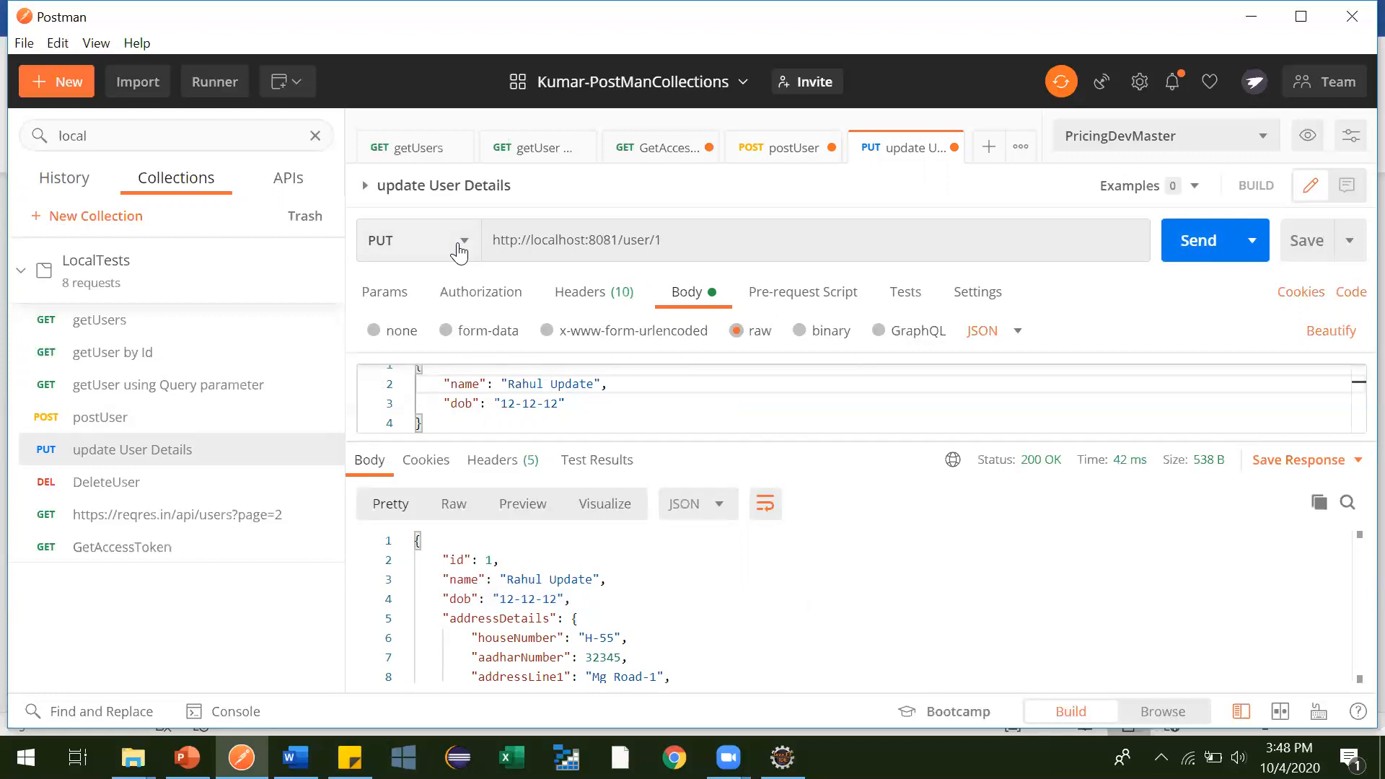
mouse_move(404, 311)
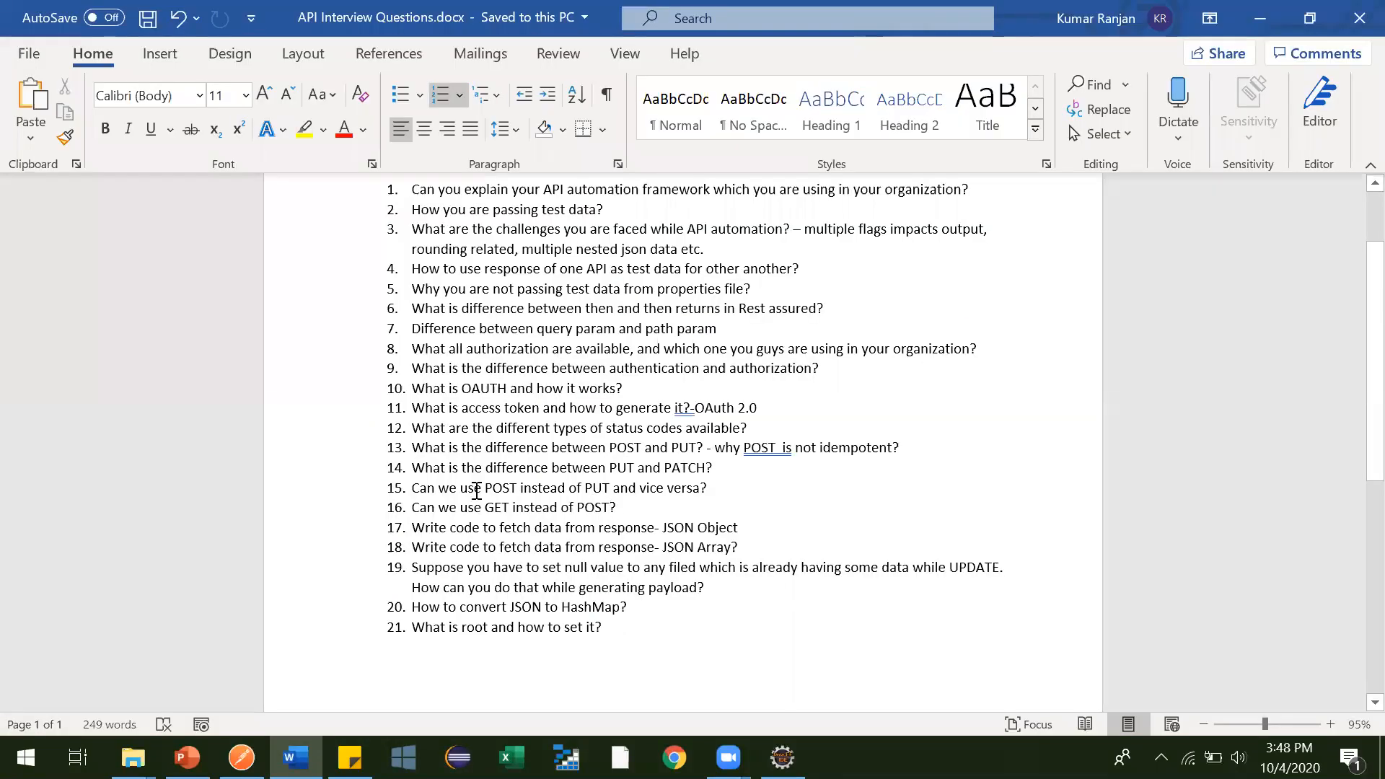
left_click(617, 507)
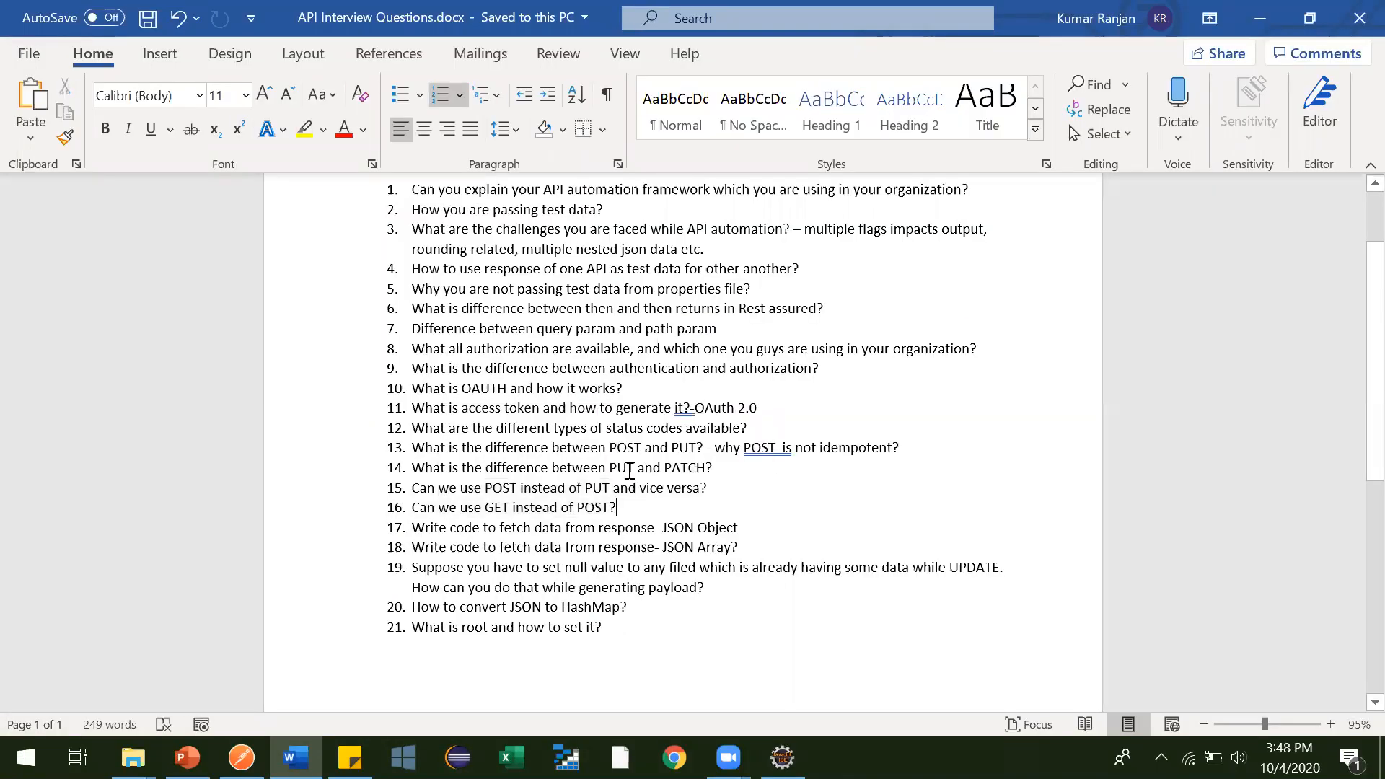
double_click(621, 467)
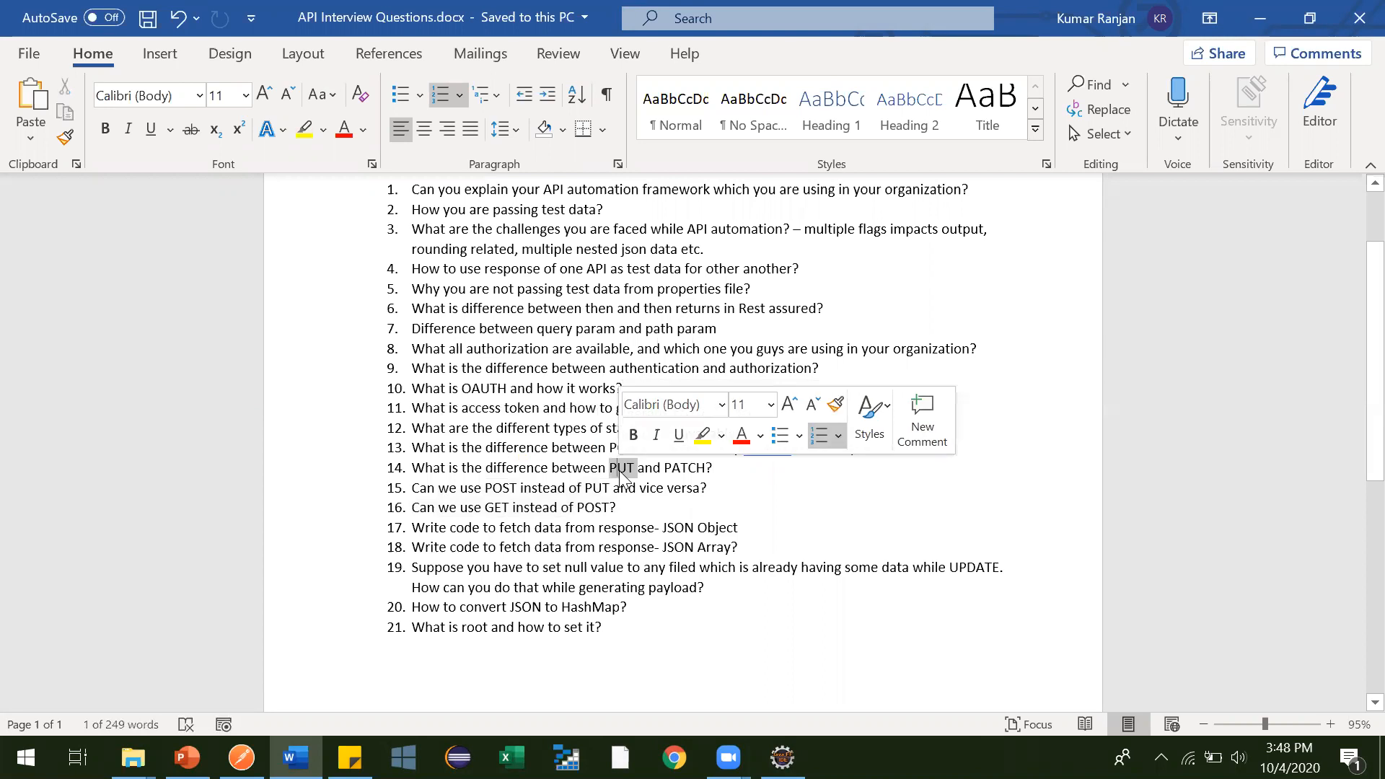